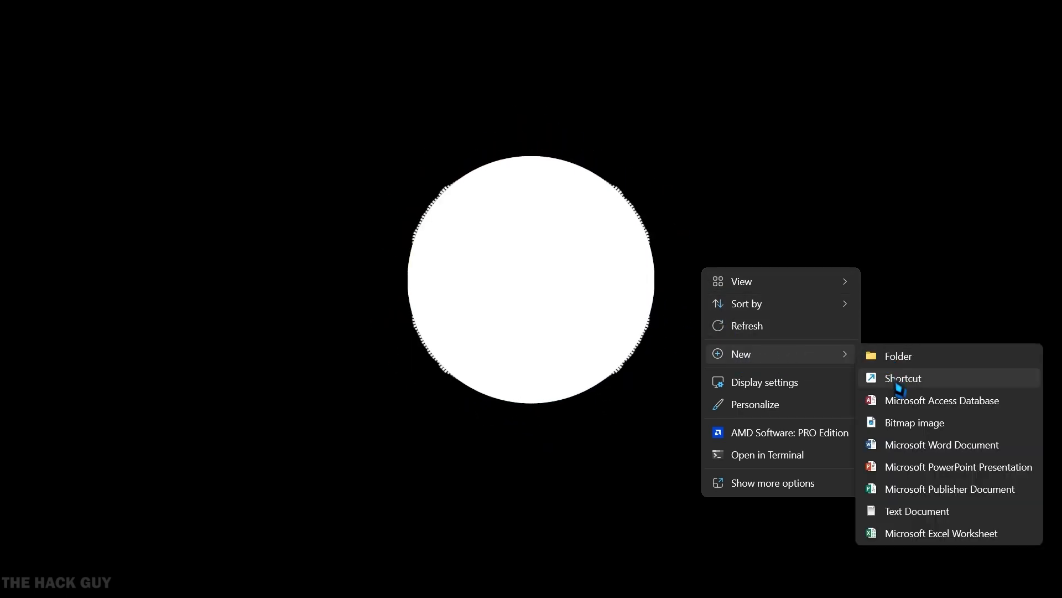
Start a new desktop shortcut from the desktop's New > Shortcut menu.
click(902, 377)
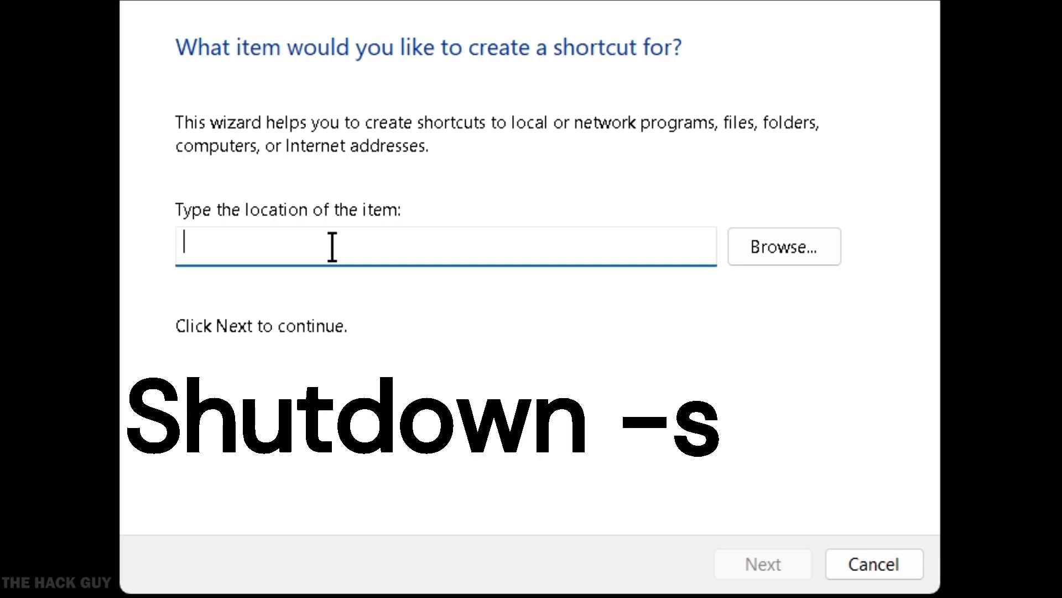
Enter 'shutdown -s -t 0' as the item location, correcting the delay to 0.
text(Shutdo)
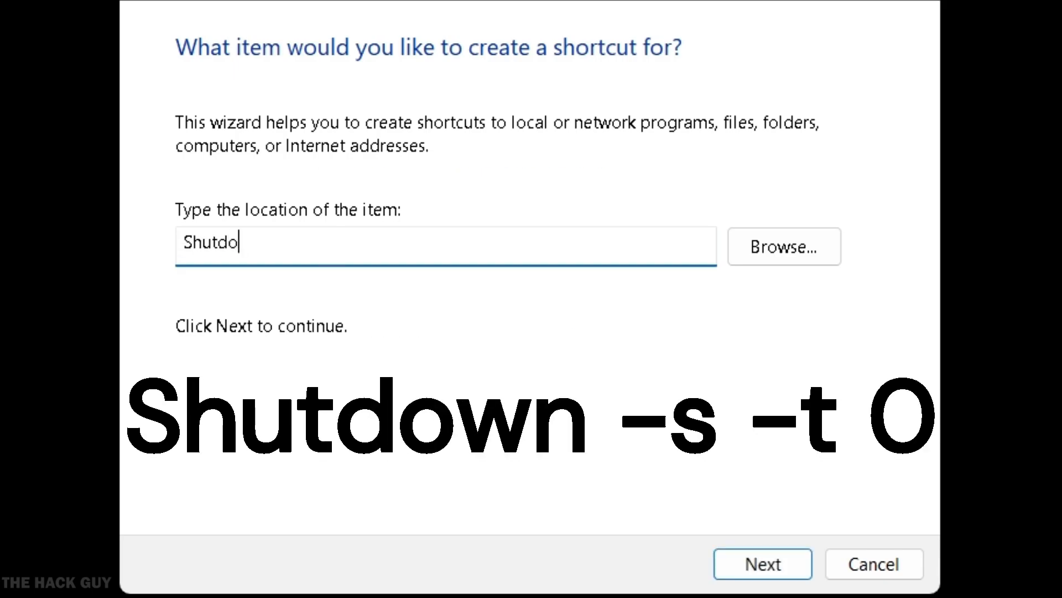
text(wn)
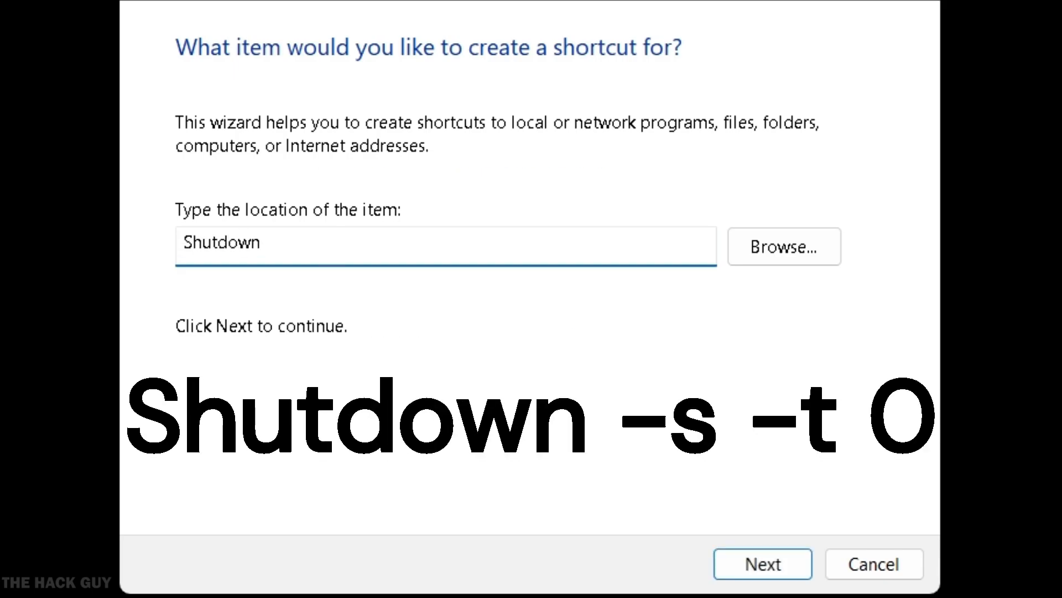
text(-s)
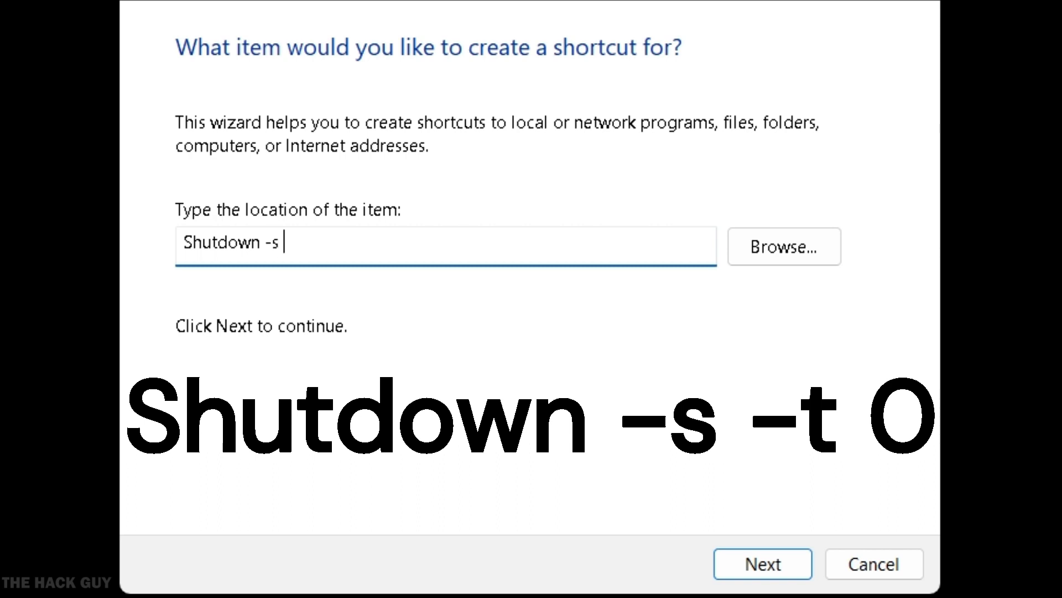
text(-)
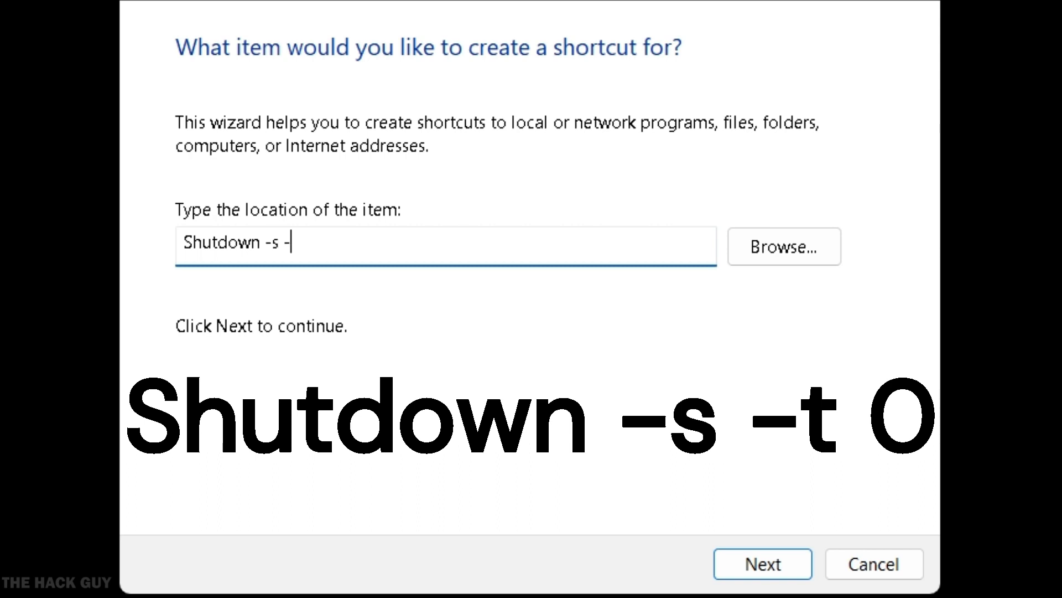
text(t)
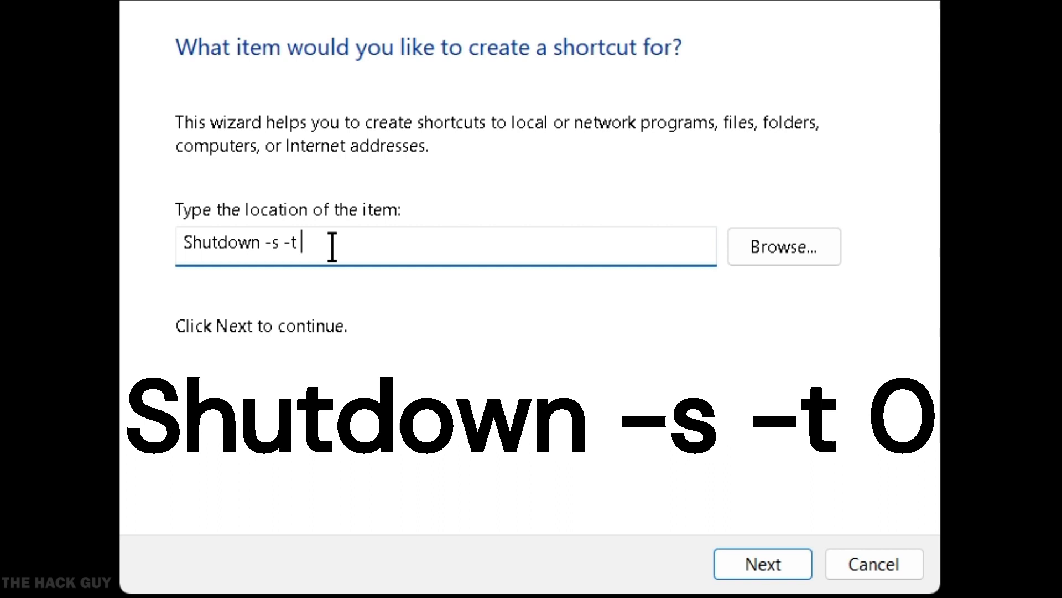
text(0)
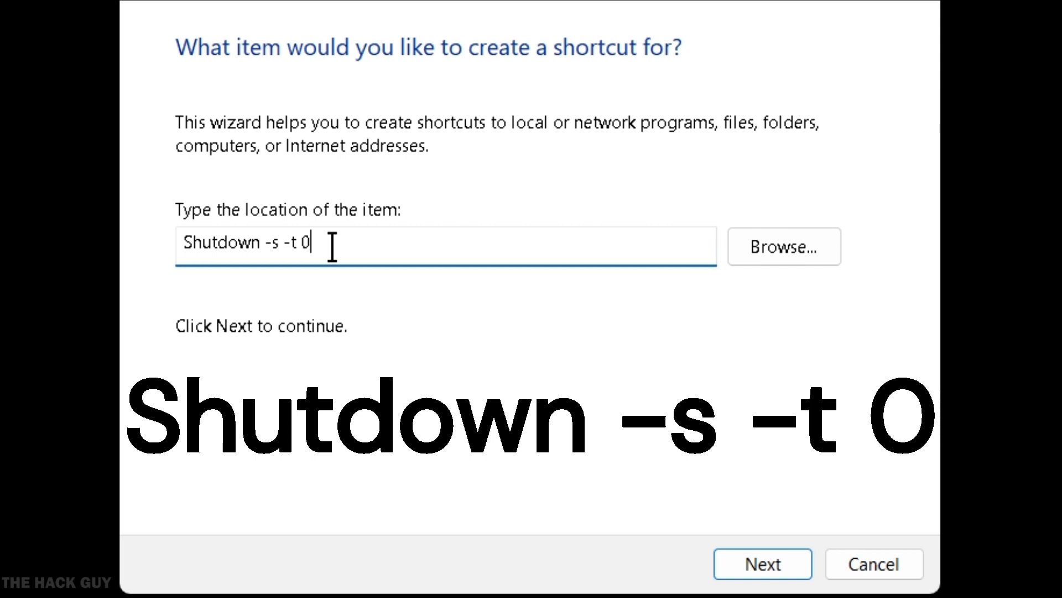
text(6)
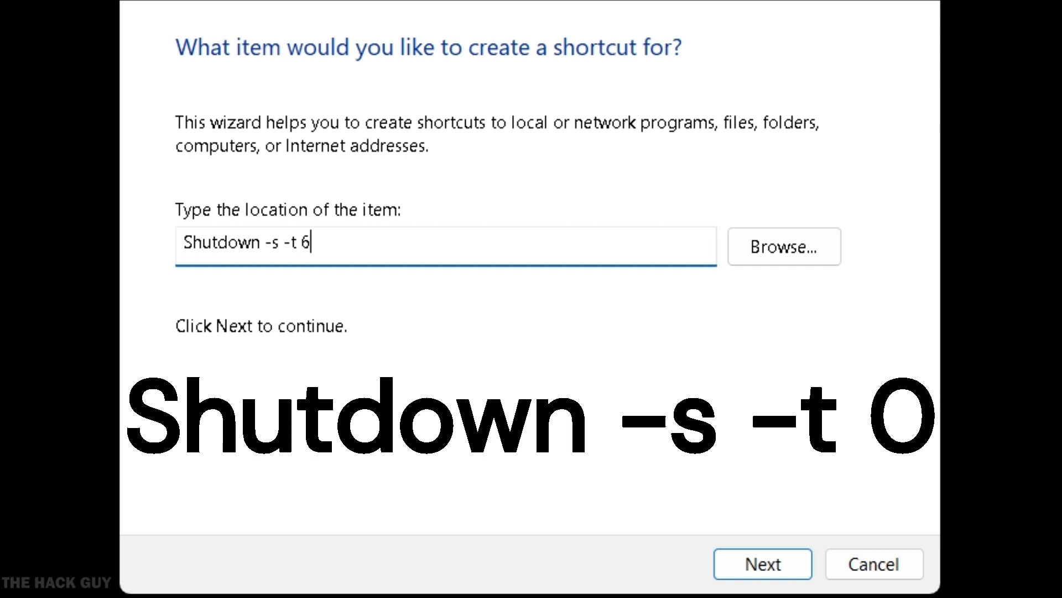
text(0)
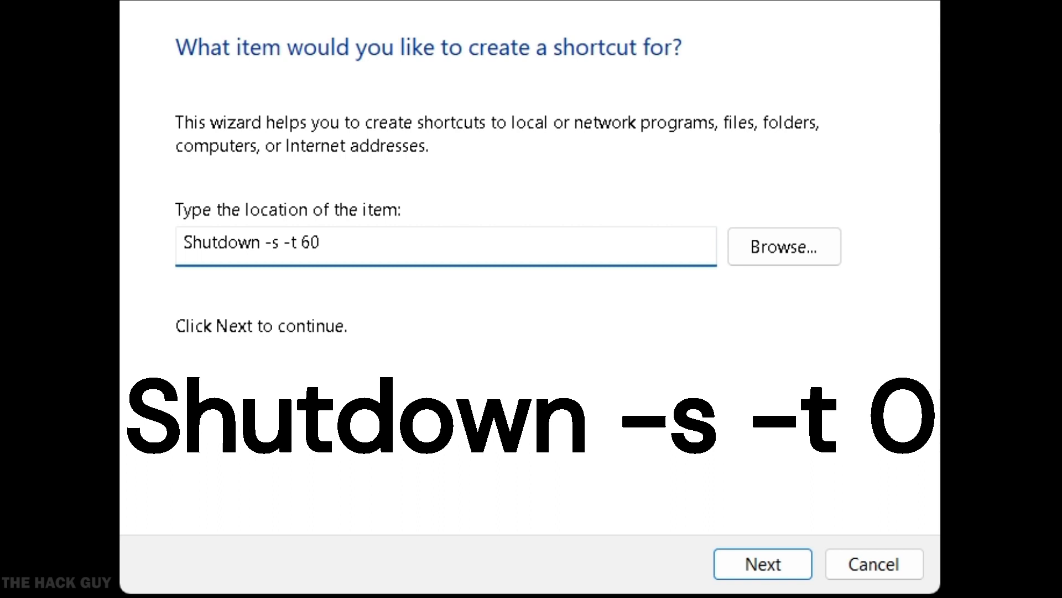
click(325, 245)
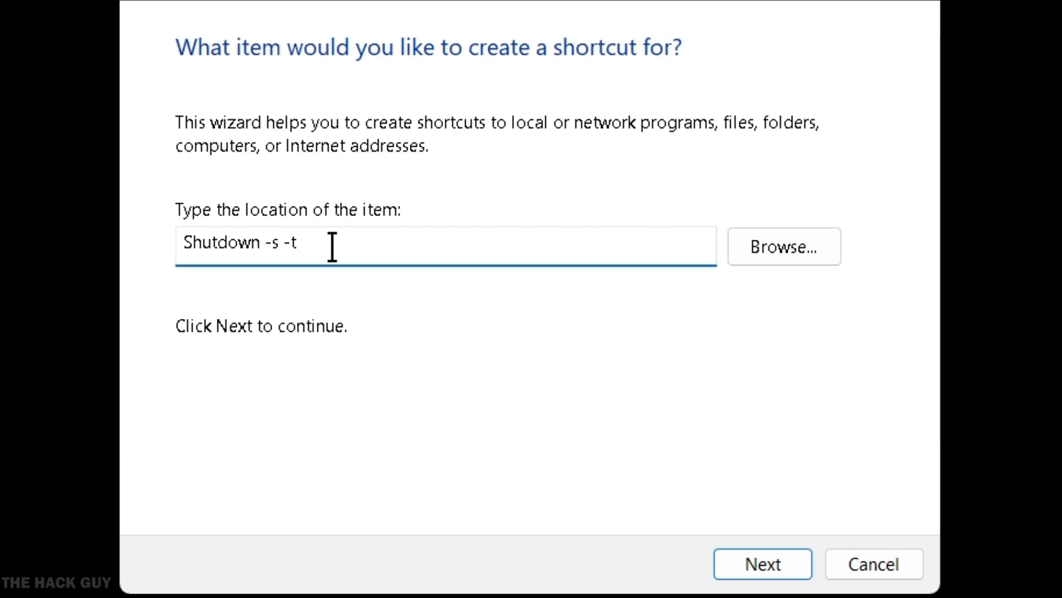
text(0)
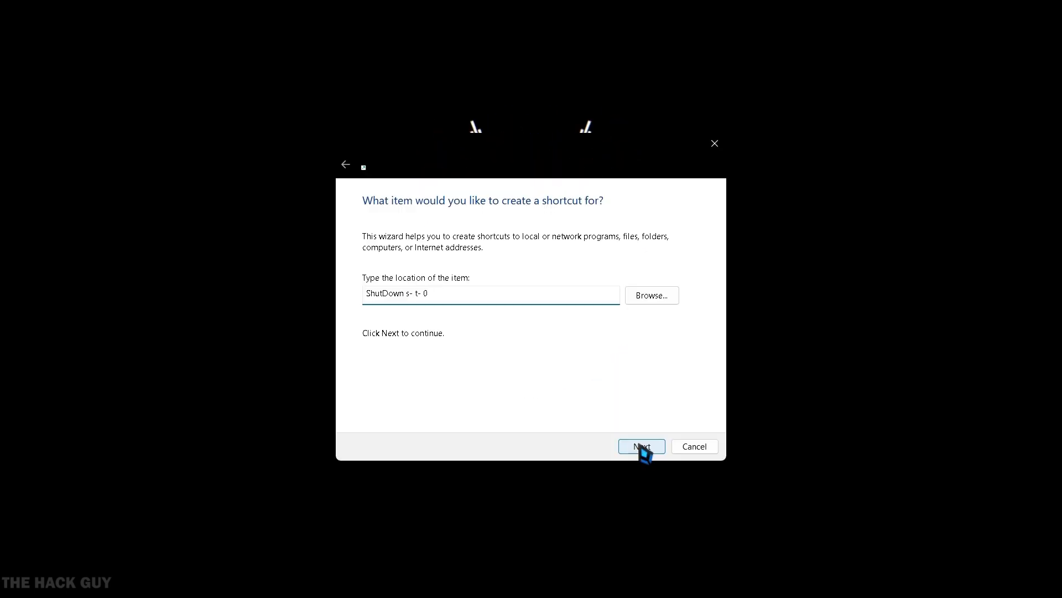
Name the shortcut 'off' and finish the wizard.
click(640, 447)
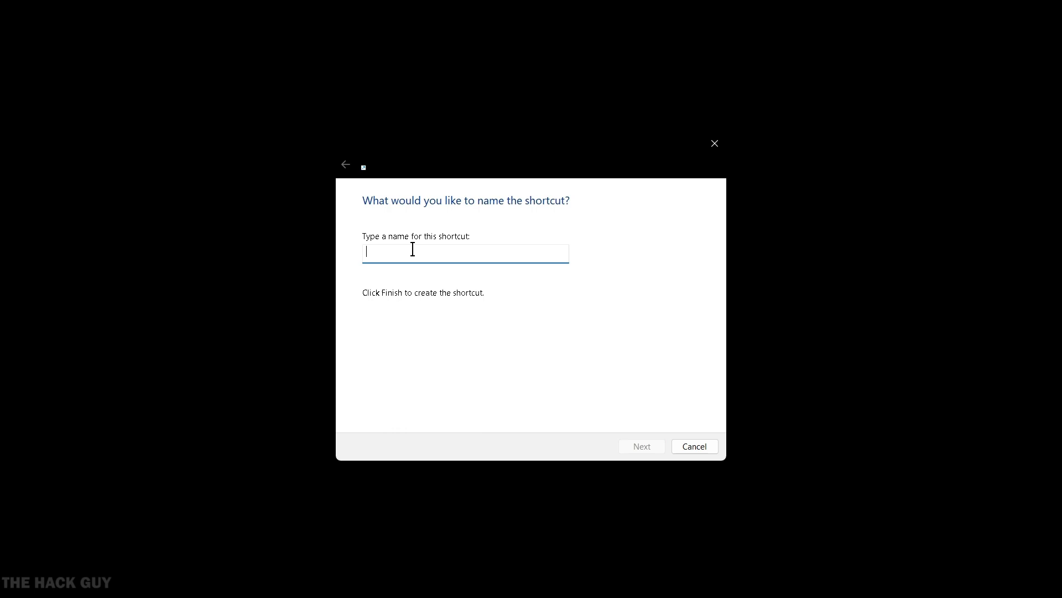
text(off)
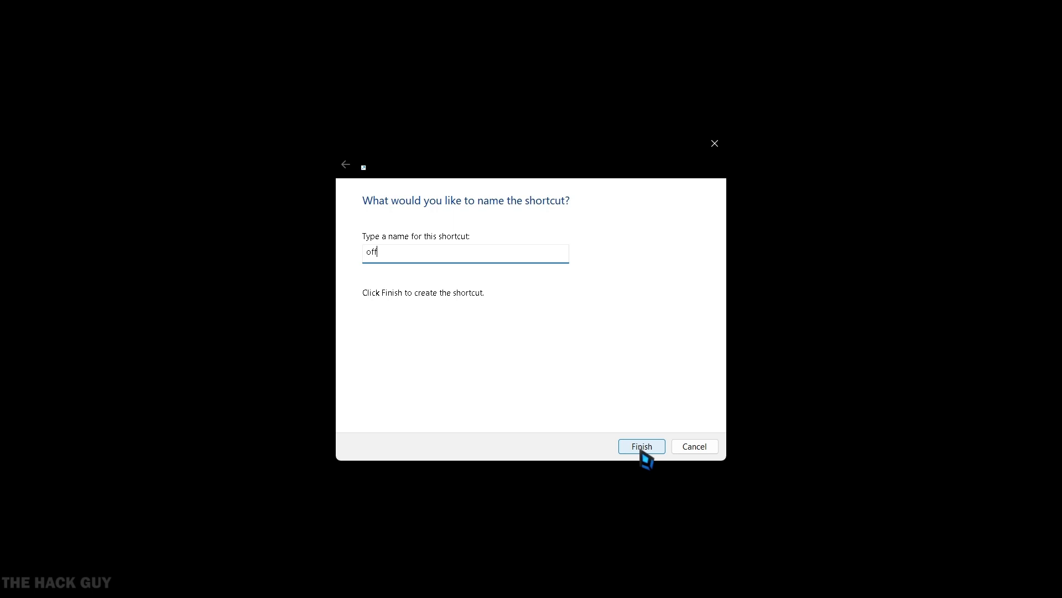
click(640, 445)
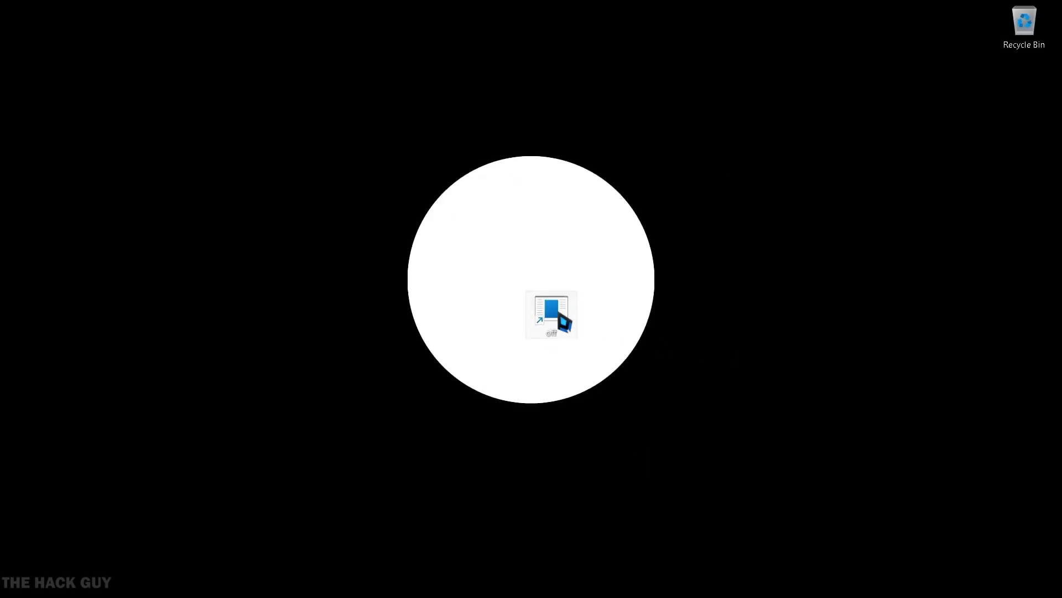
Open Properties for the 'off' shortcut from its right-click menu.
right_click(552, 314)
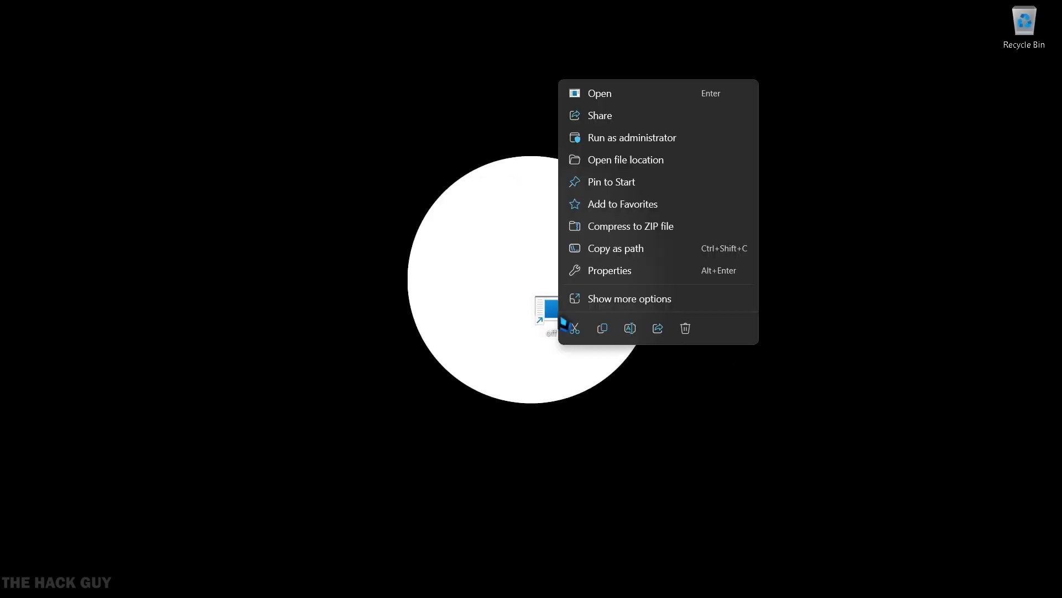
click(610, 270)
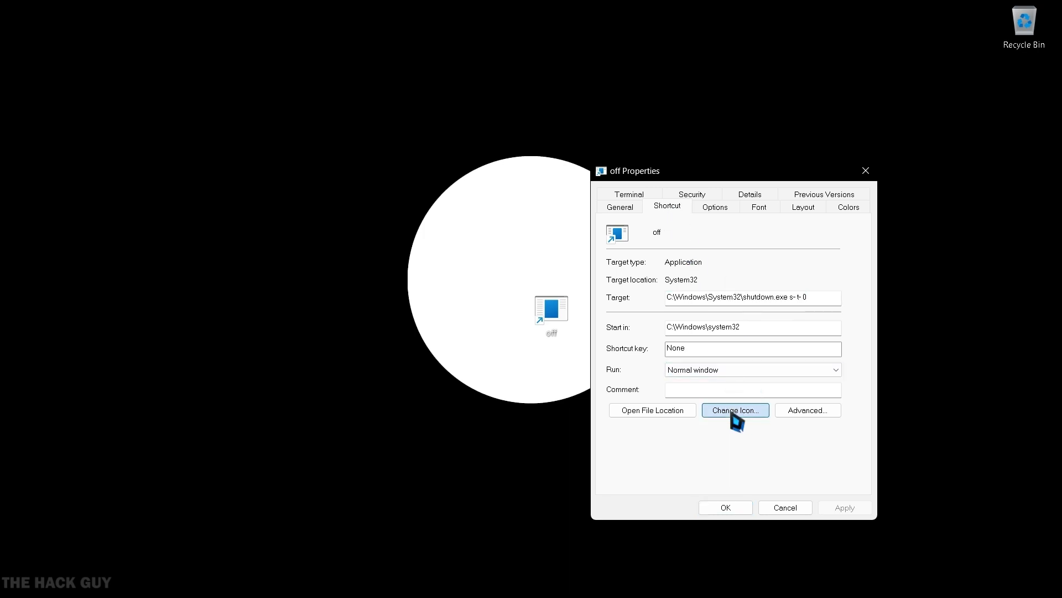
Change the 'off' shortcut's icon to the caution triangle, then apply and save.
click(734, 410)
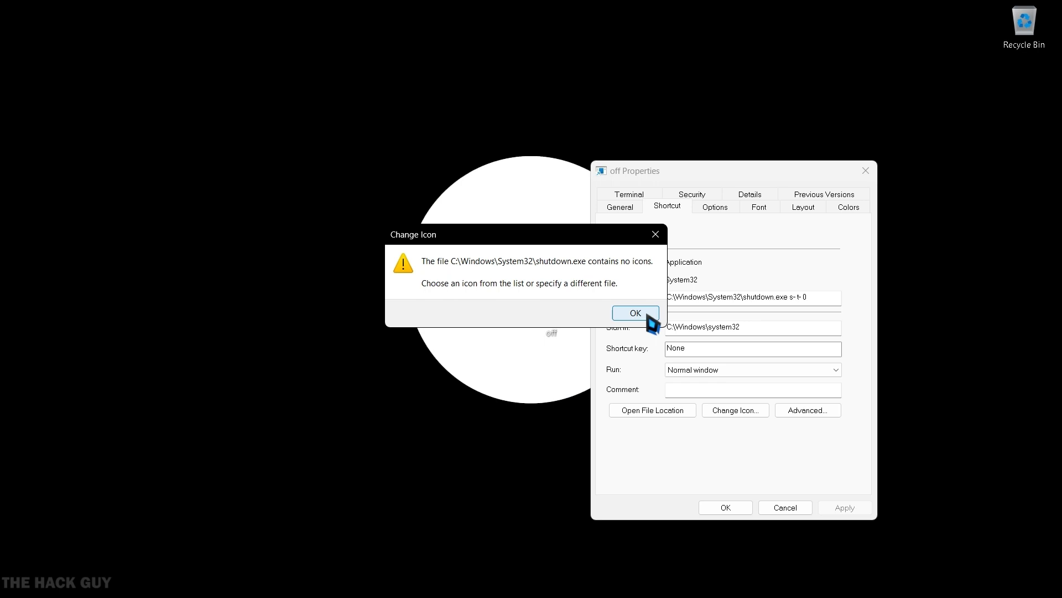
click(634, 313)
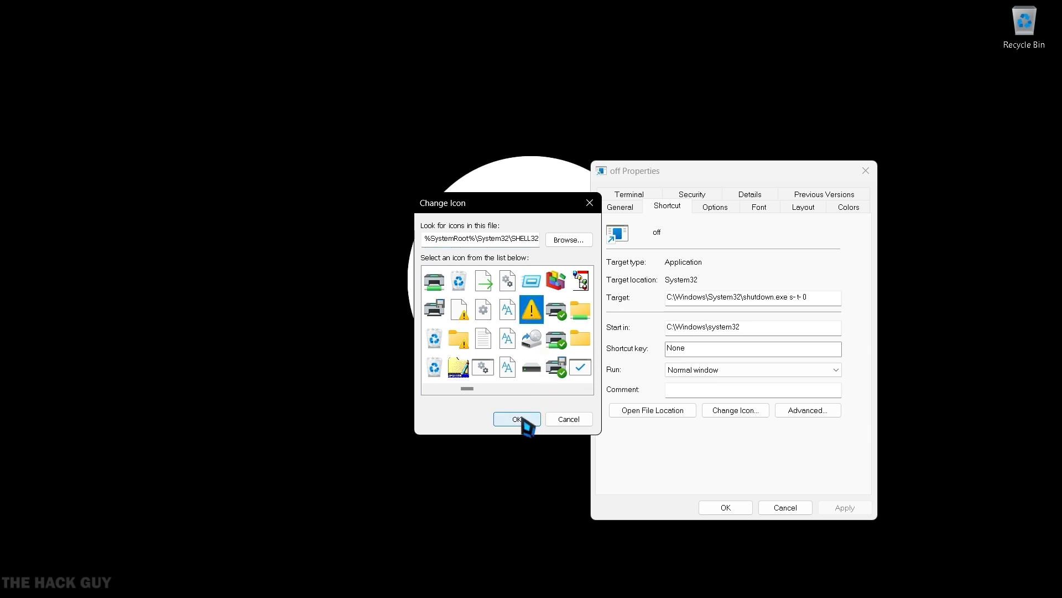
click(516, 419)
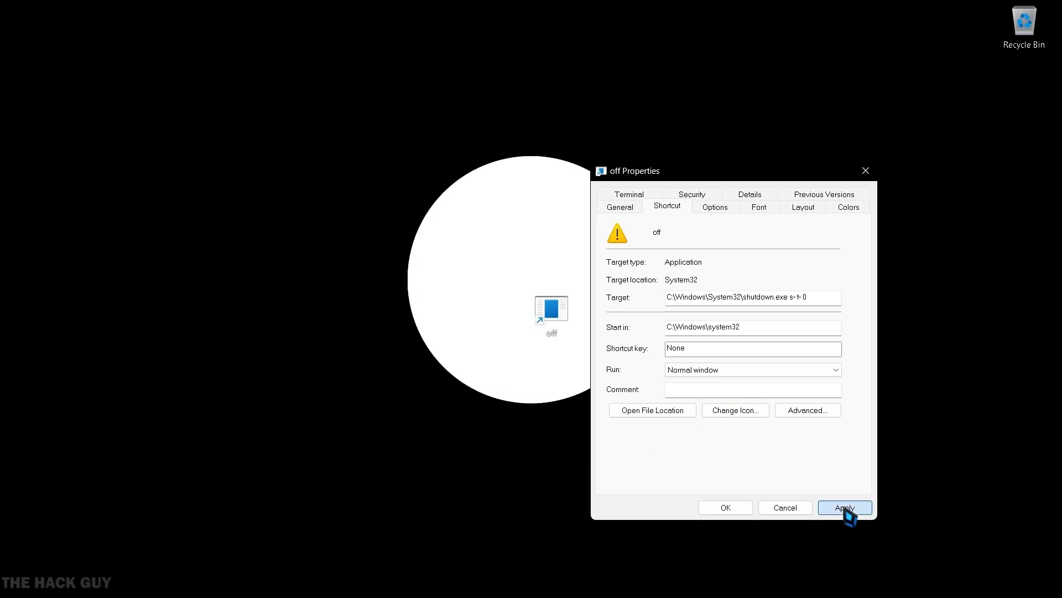
click(844, 507)
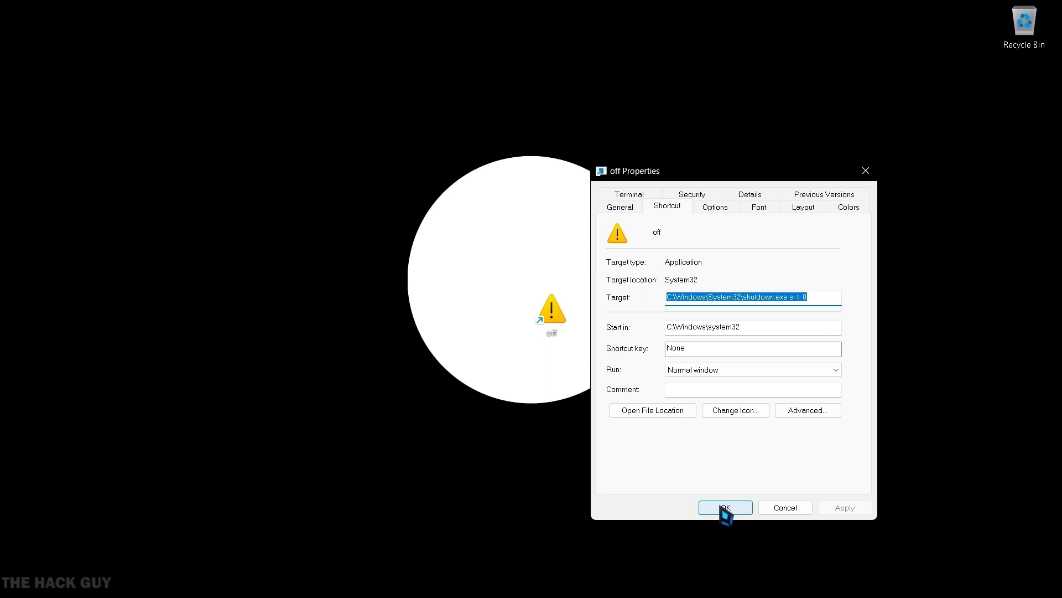
click(725, 507)
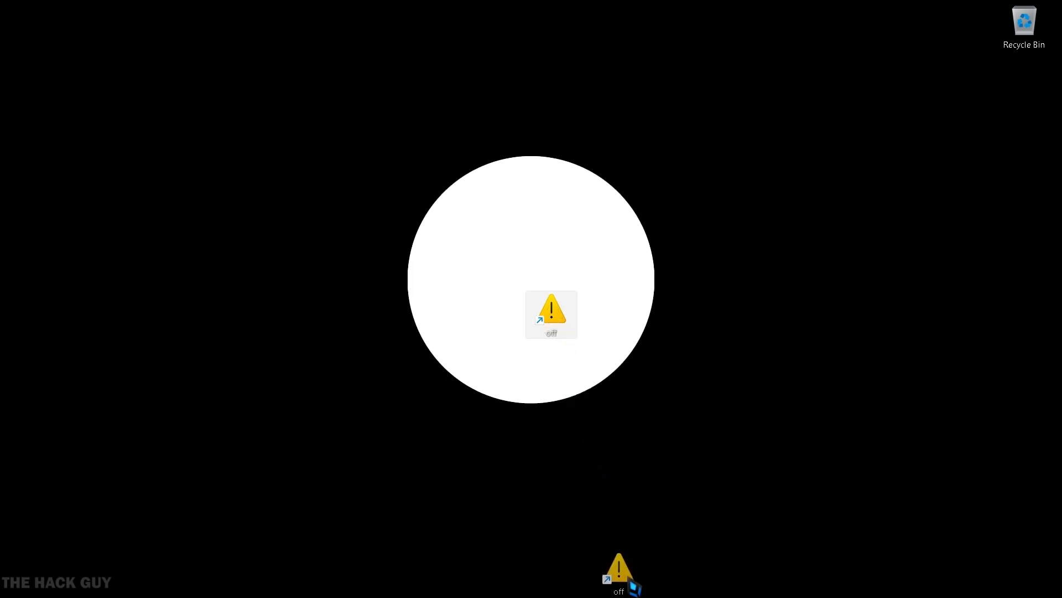
mouse_move(636, 581)
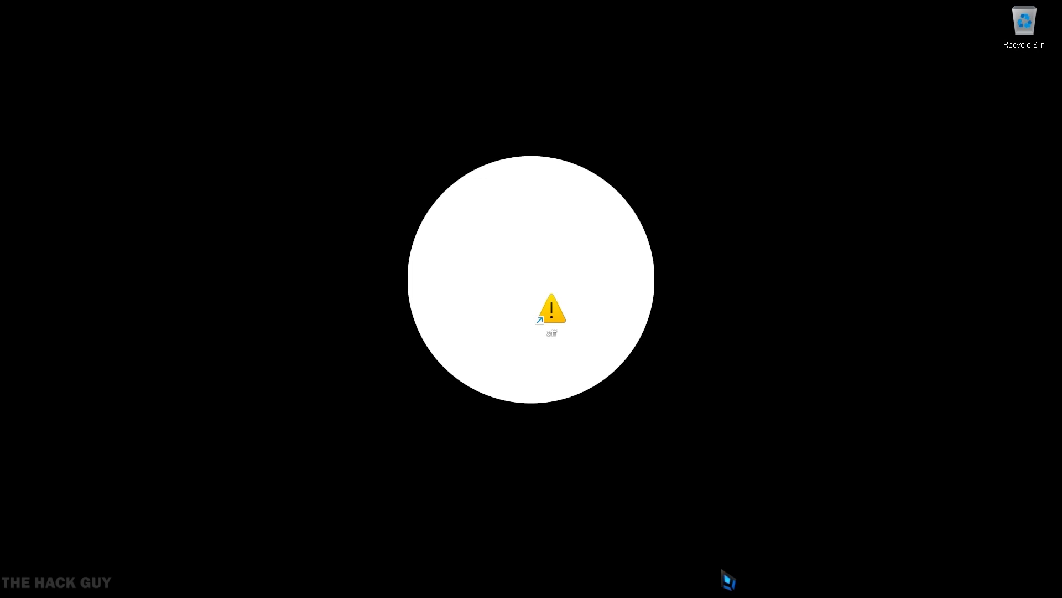
Bring up the right-click menu for the 'off' shortcut.
right_click(551, 312)
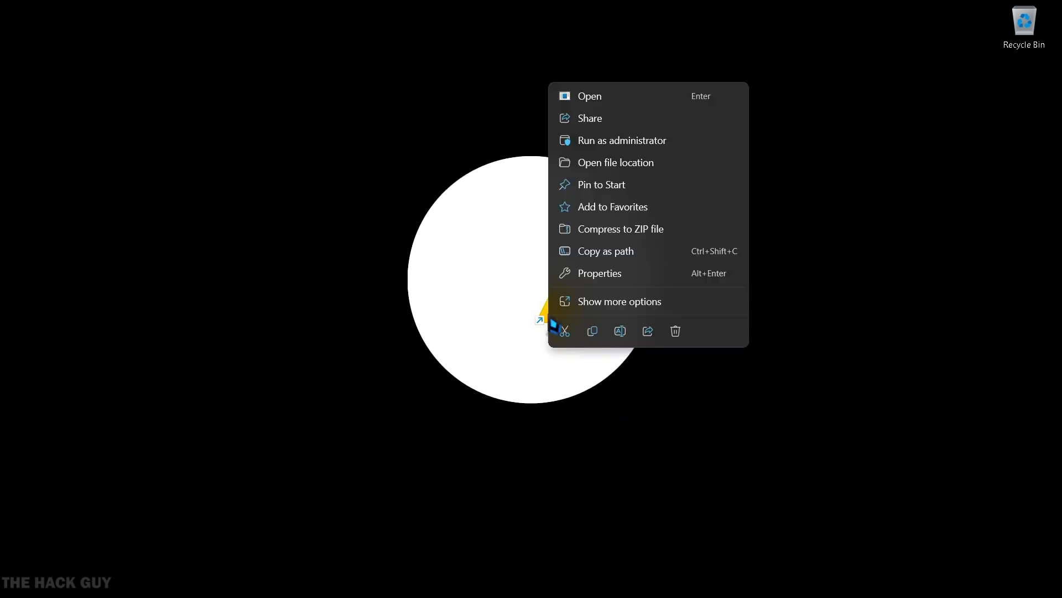